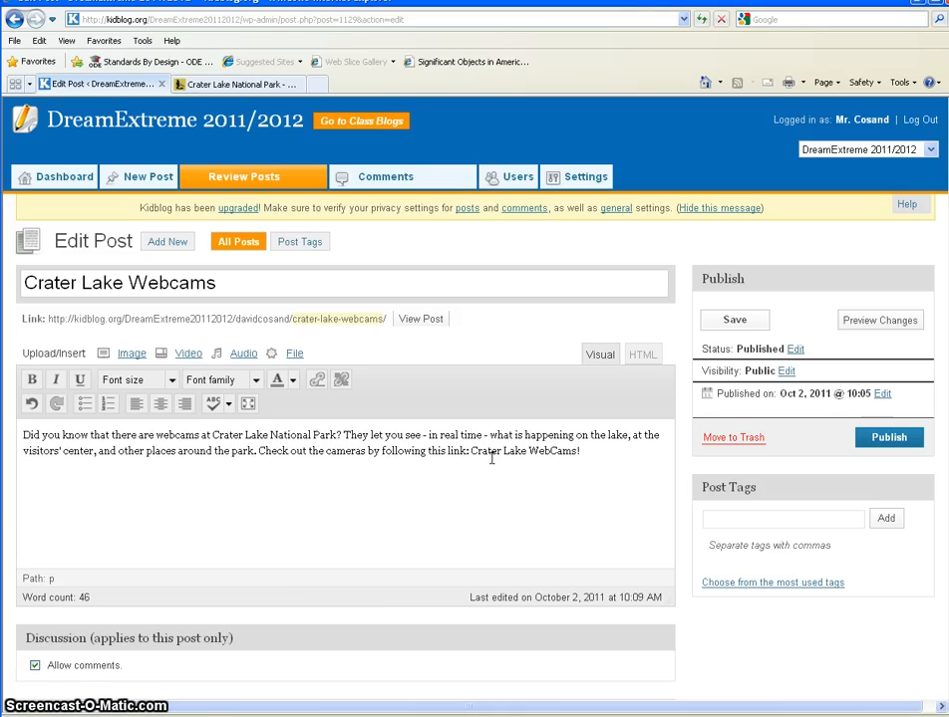
# Leave the post draft and bring up the nps.gov Crater Lake webcams page
pyautogui.click(580, 452)
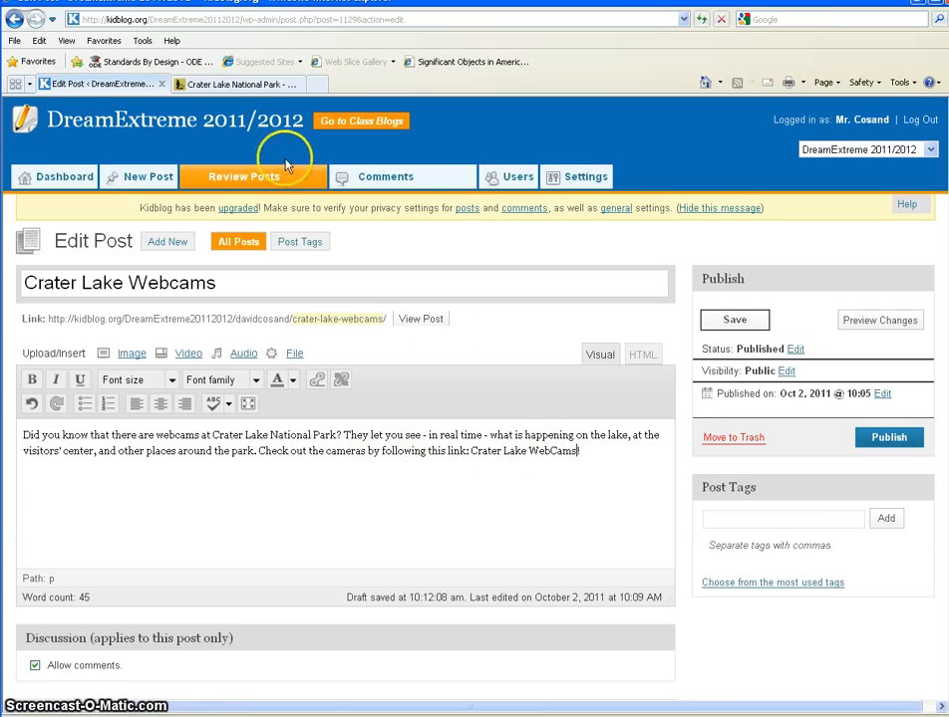
pyautogui.click(235, 84)
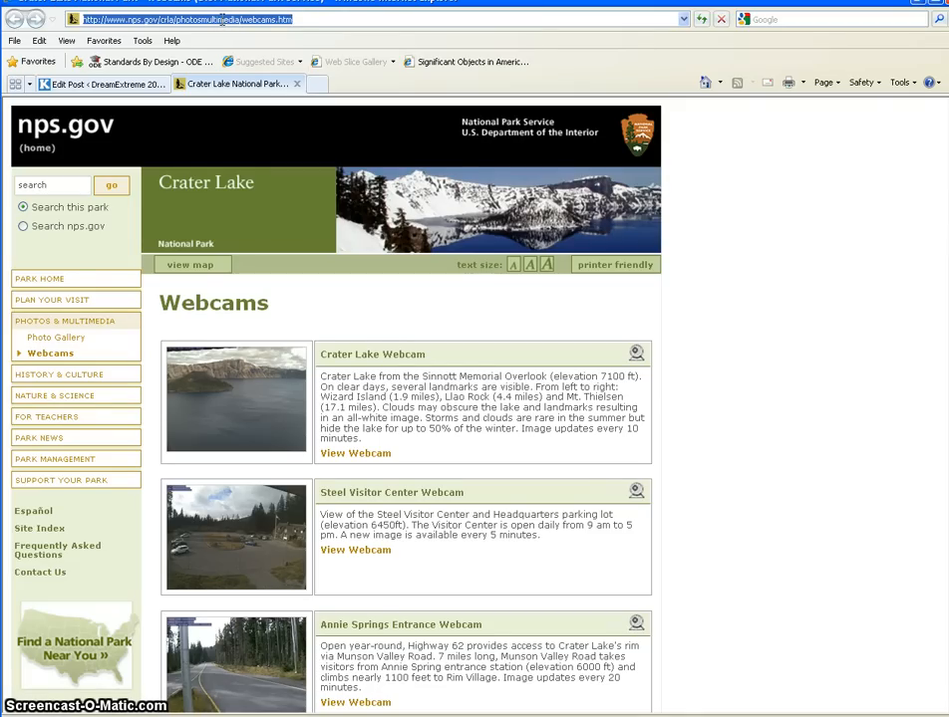
# Copy the webcams page address and return to the Kidblog post editor
pyautogui.rightClick(225, 19)
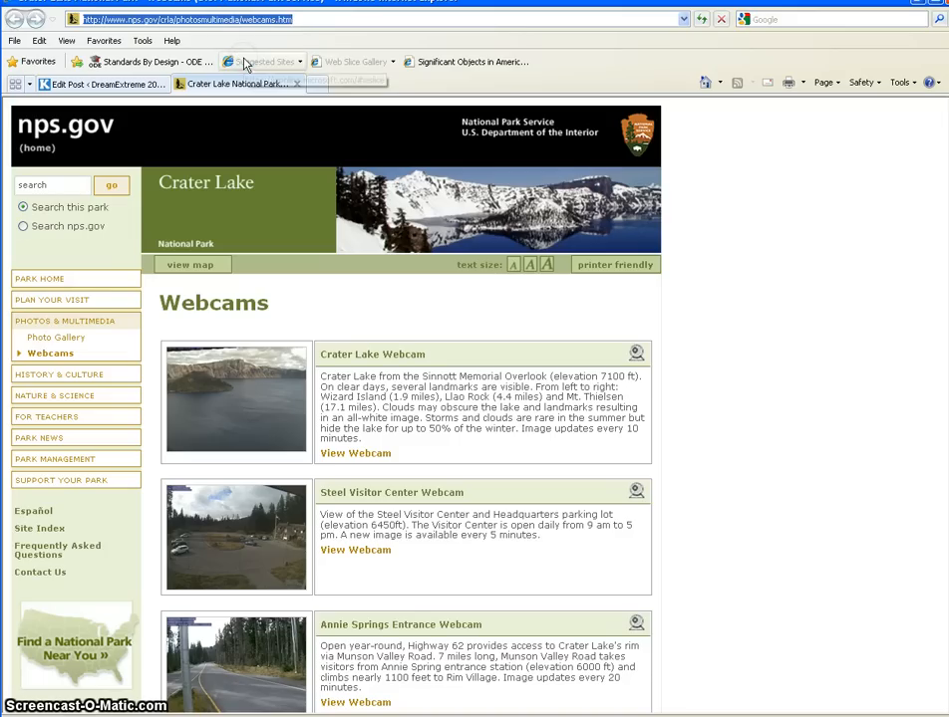
pyautogui.moveTo(247, 61)
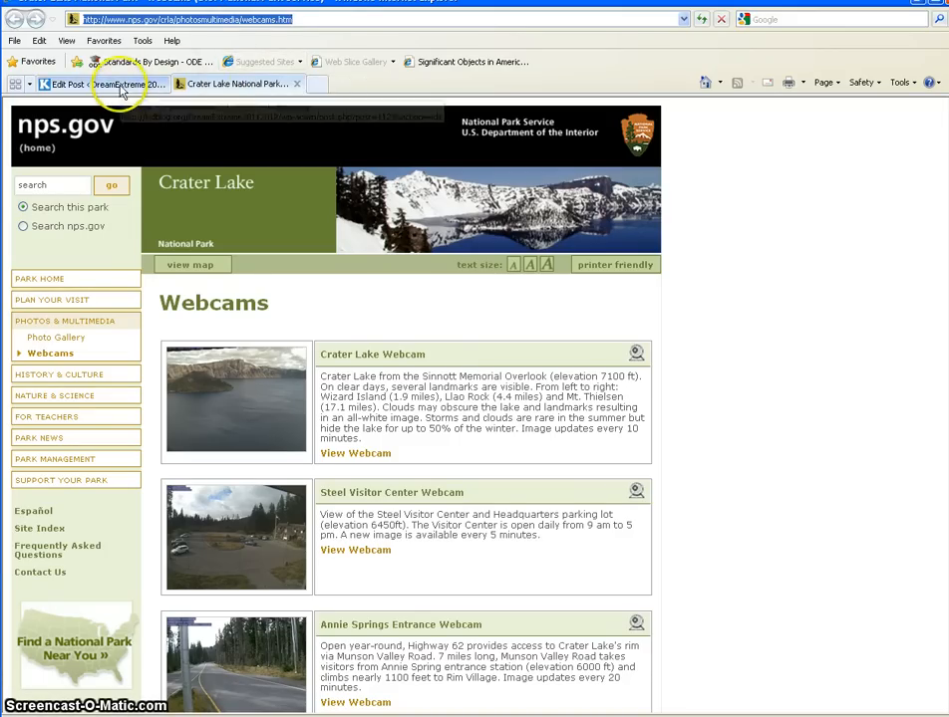
pyautogui.click(100, 84)
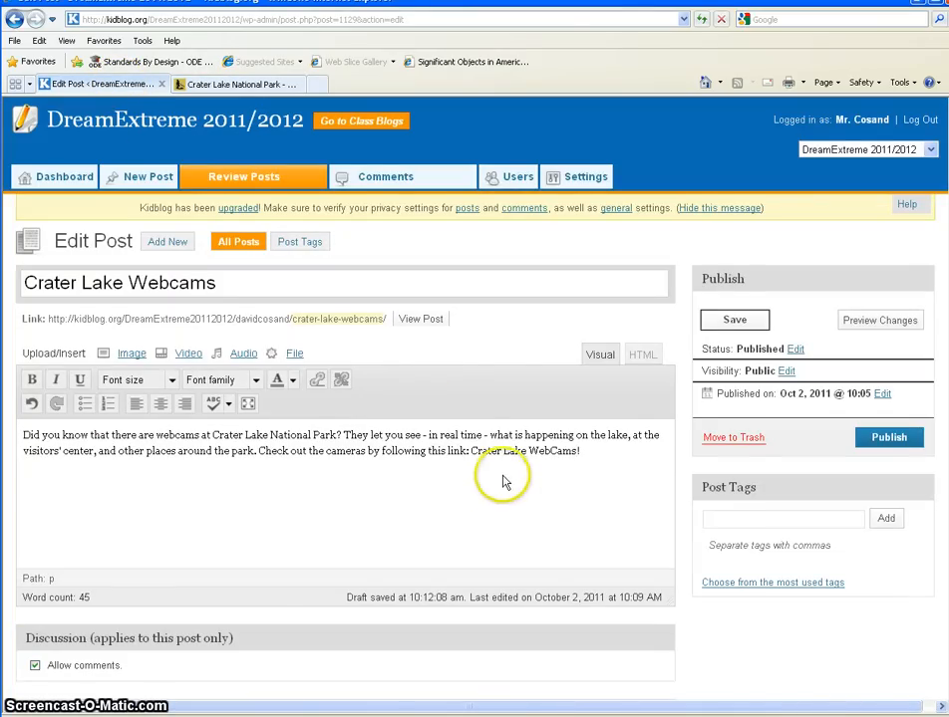
# Select the closing words 'Crater Lake WebCams' as the link text
pyautogui.doubleClick(487, 451)
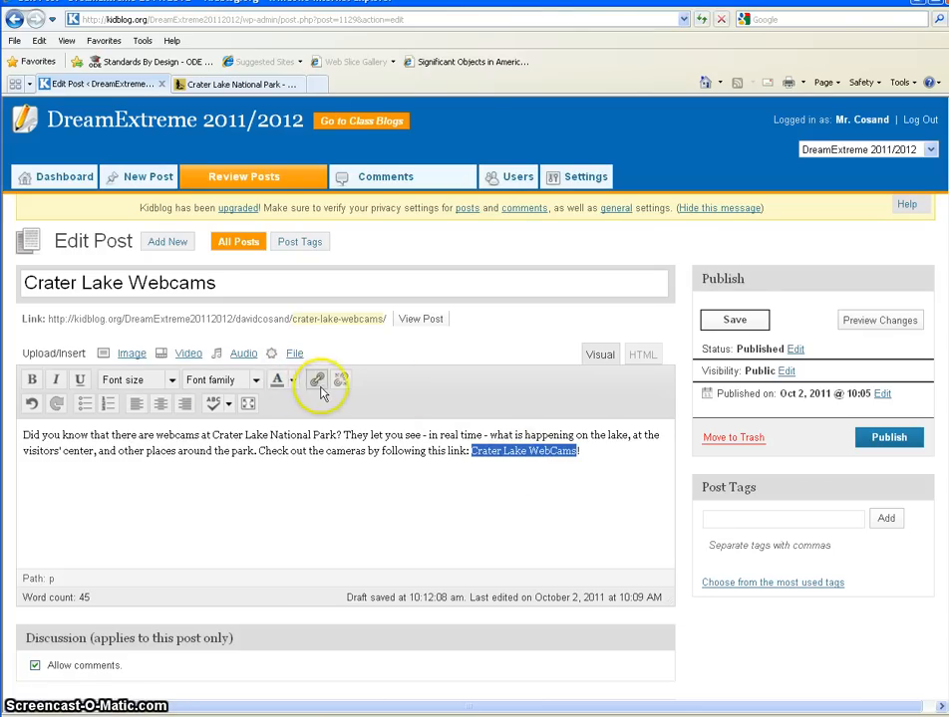
pyautogui.moveTo(316, 380)
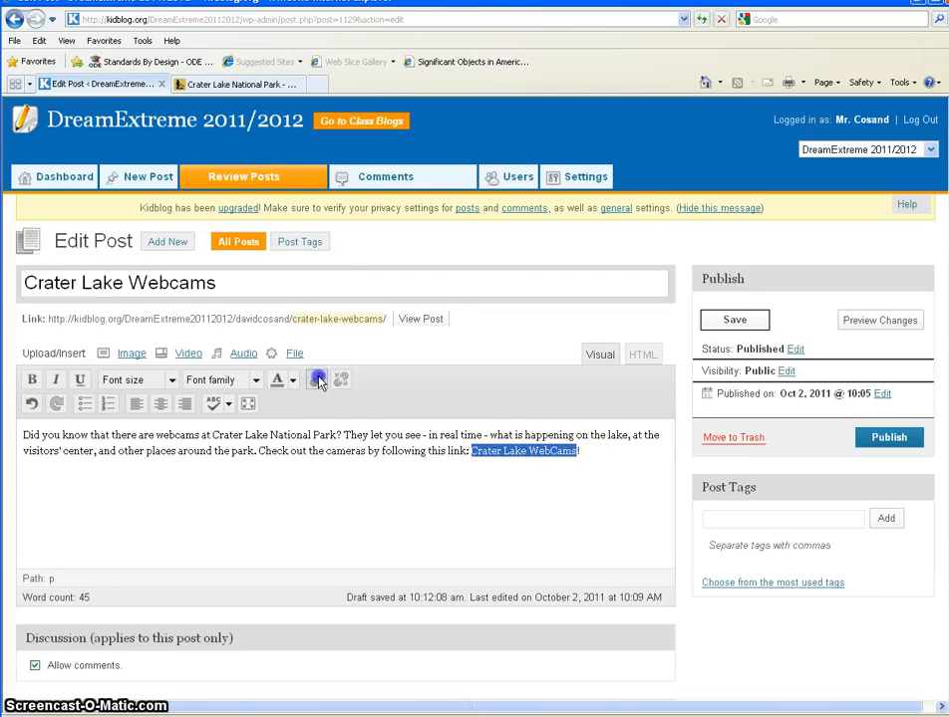
# Fill the link form with the pasted nps.gov webcams address, opening in a new window/tab
pyautogui.click(317, 379)
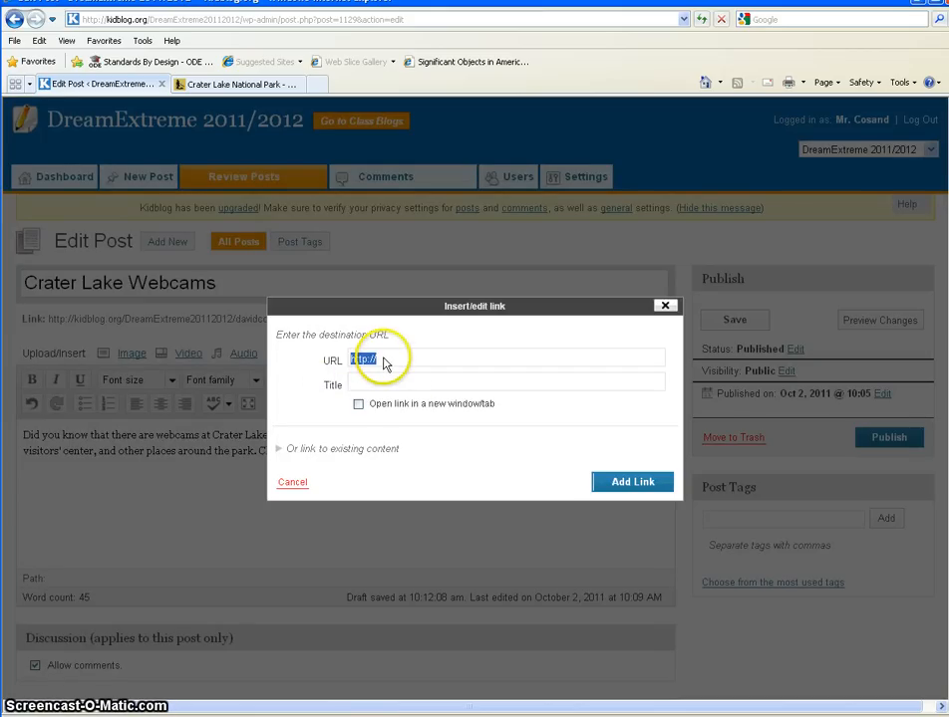
pyautogui.rightClick(364, 360)
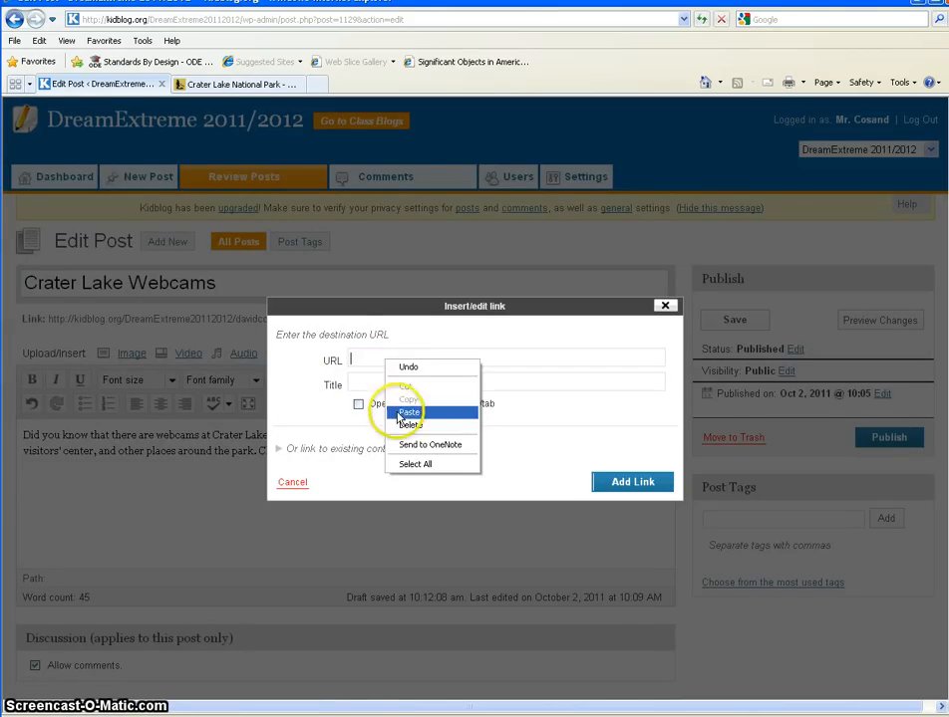
pyautogui.click(409, 412)
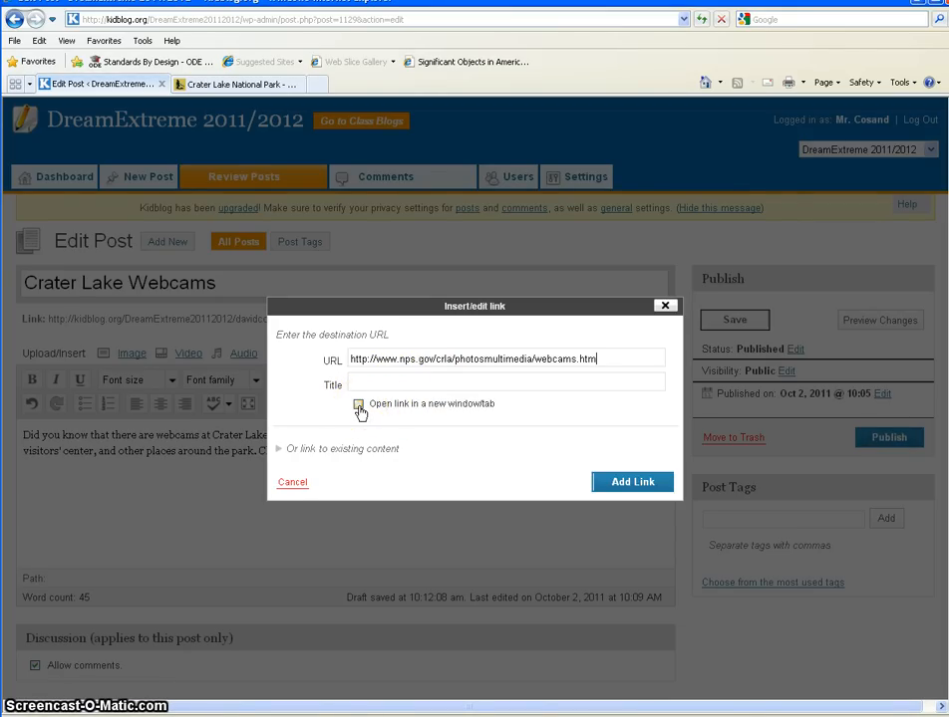
pyautogui.click(359, 406)
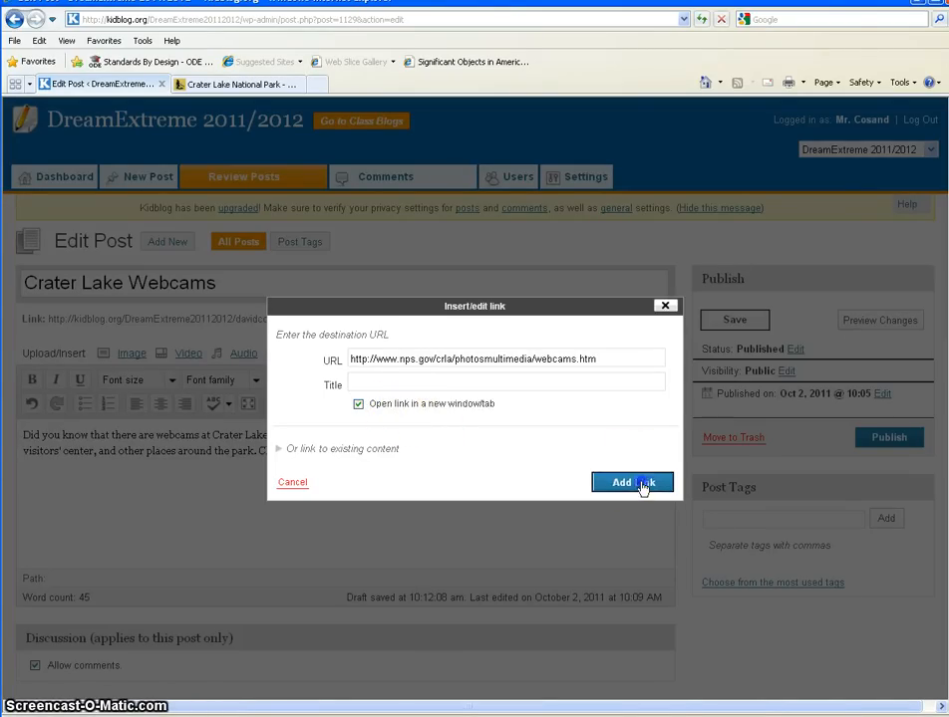
# Add the link to 'Crater Lake WebCams' and publish the updated post
pyautogui.click(632, 482)
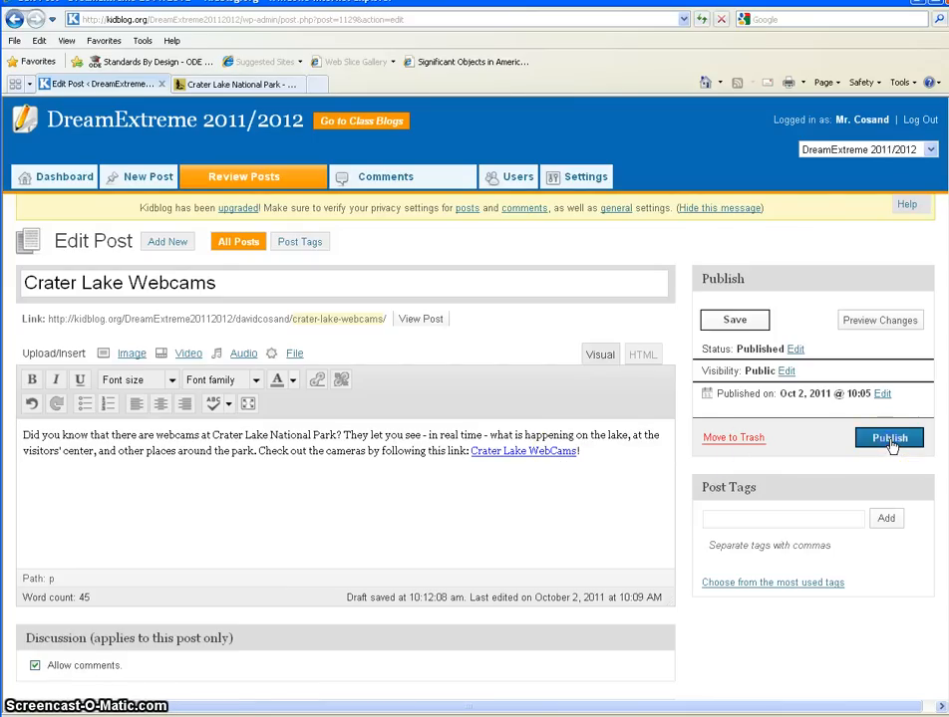
pyautogui.click(889, 439)
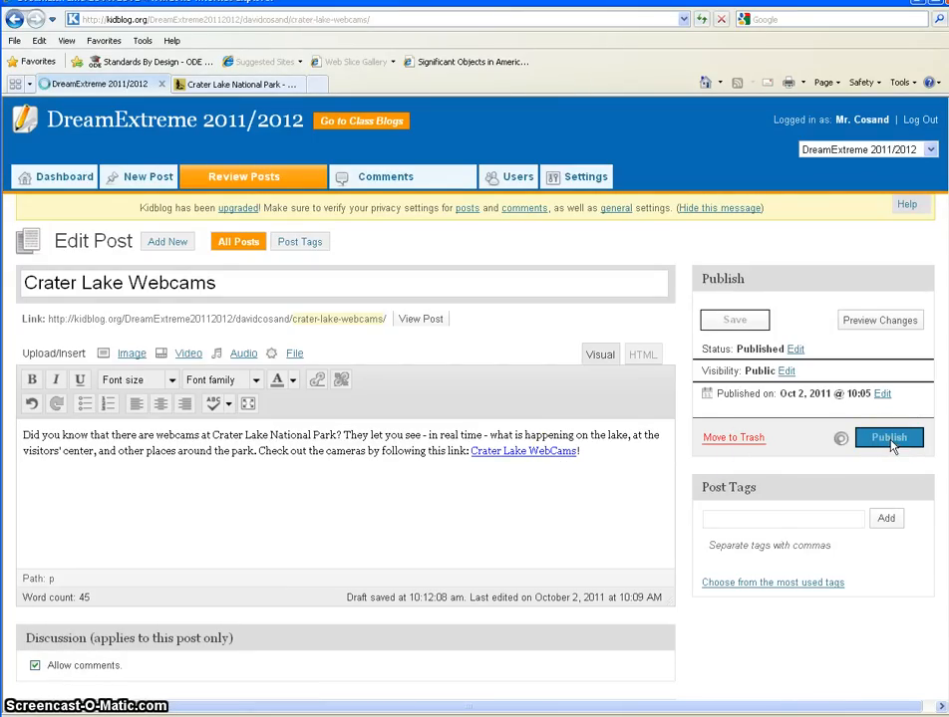
# Confirm publishing and follow the Crater Lake WebCams link to the nps.gov page
pyautogui.click(888, 438)
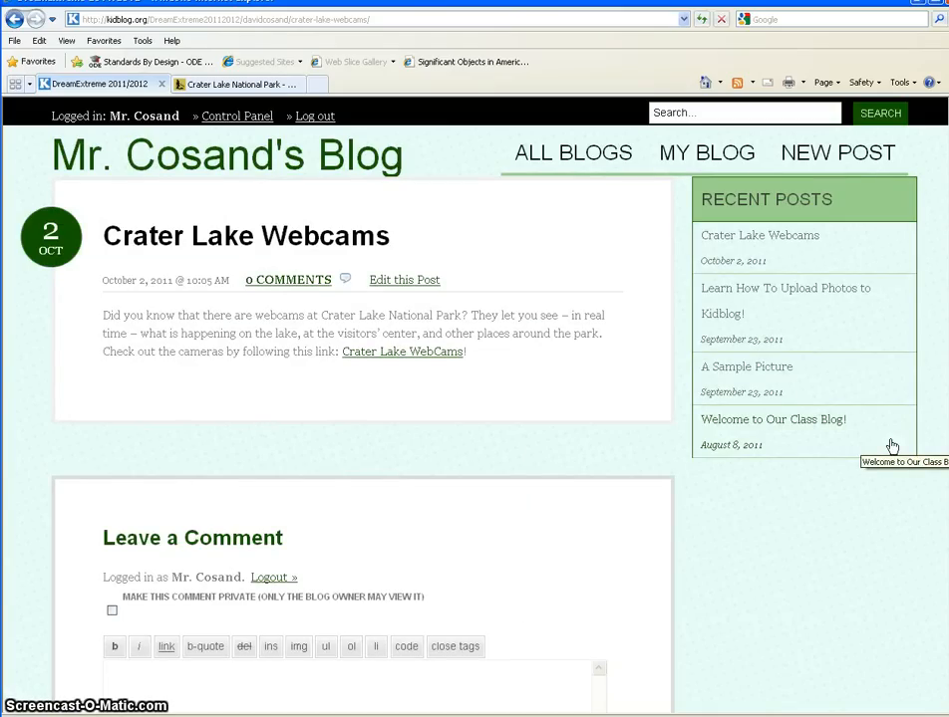
pyautogui.moveTo(428, 362)
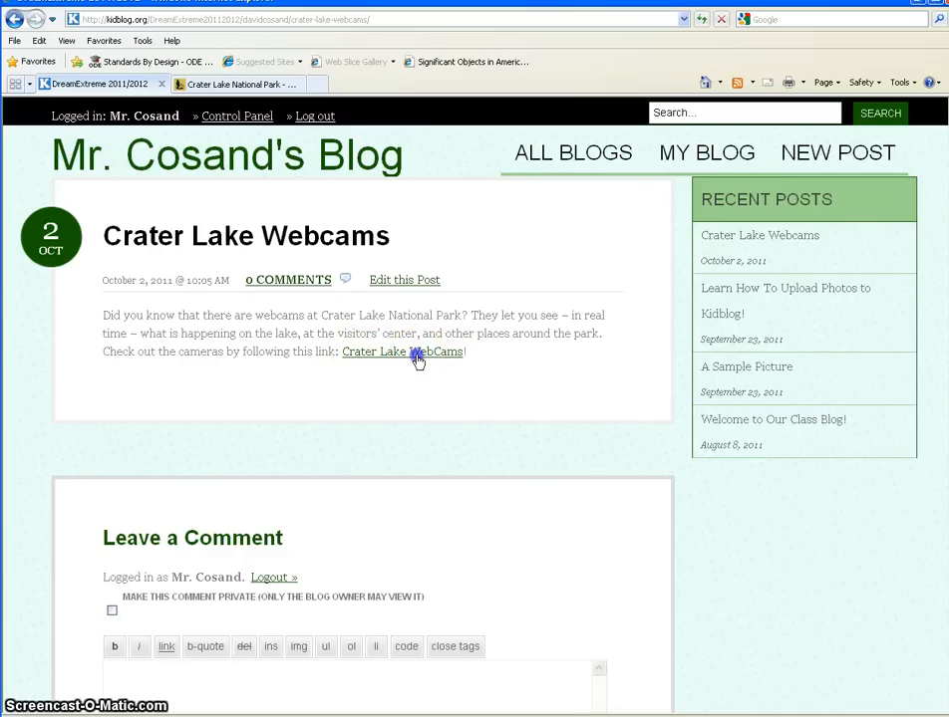
pyautogui.click(402, 352)
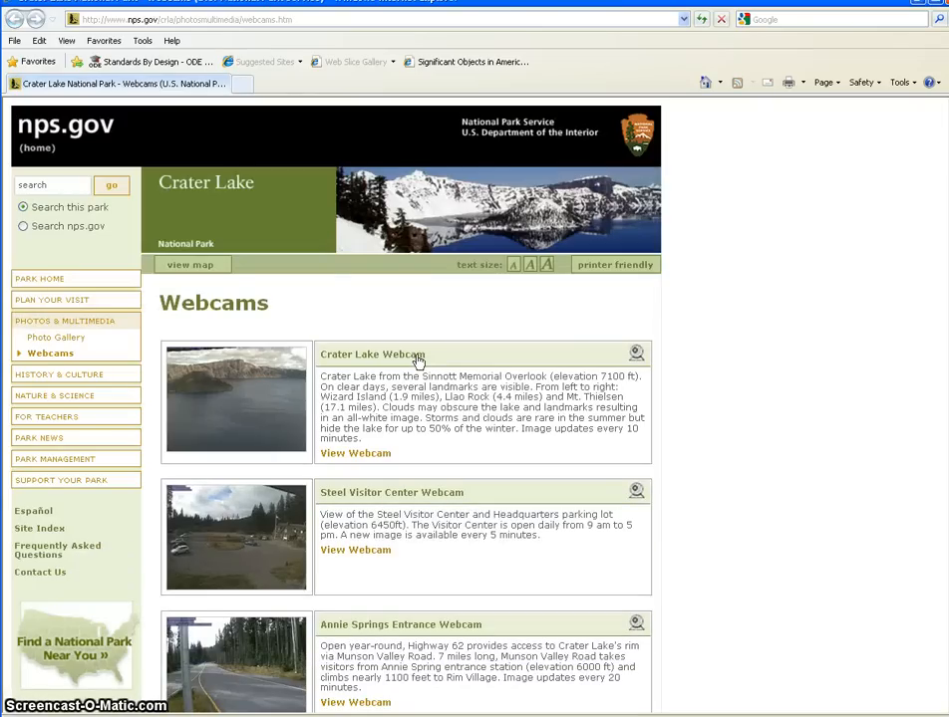
pyautogui.moveTo(417, 360)
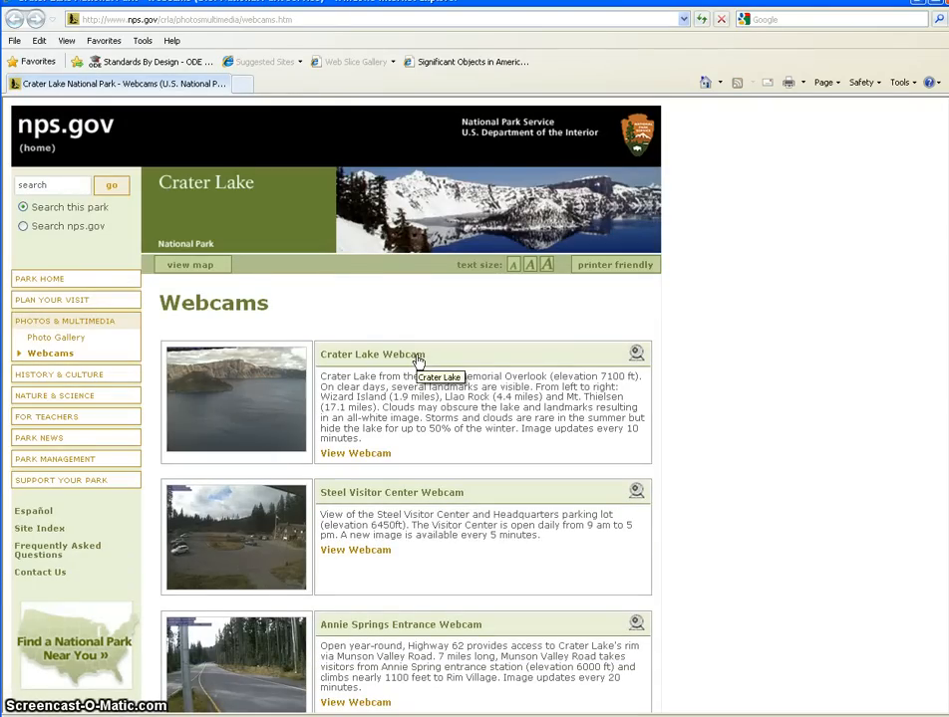